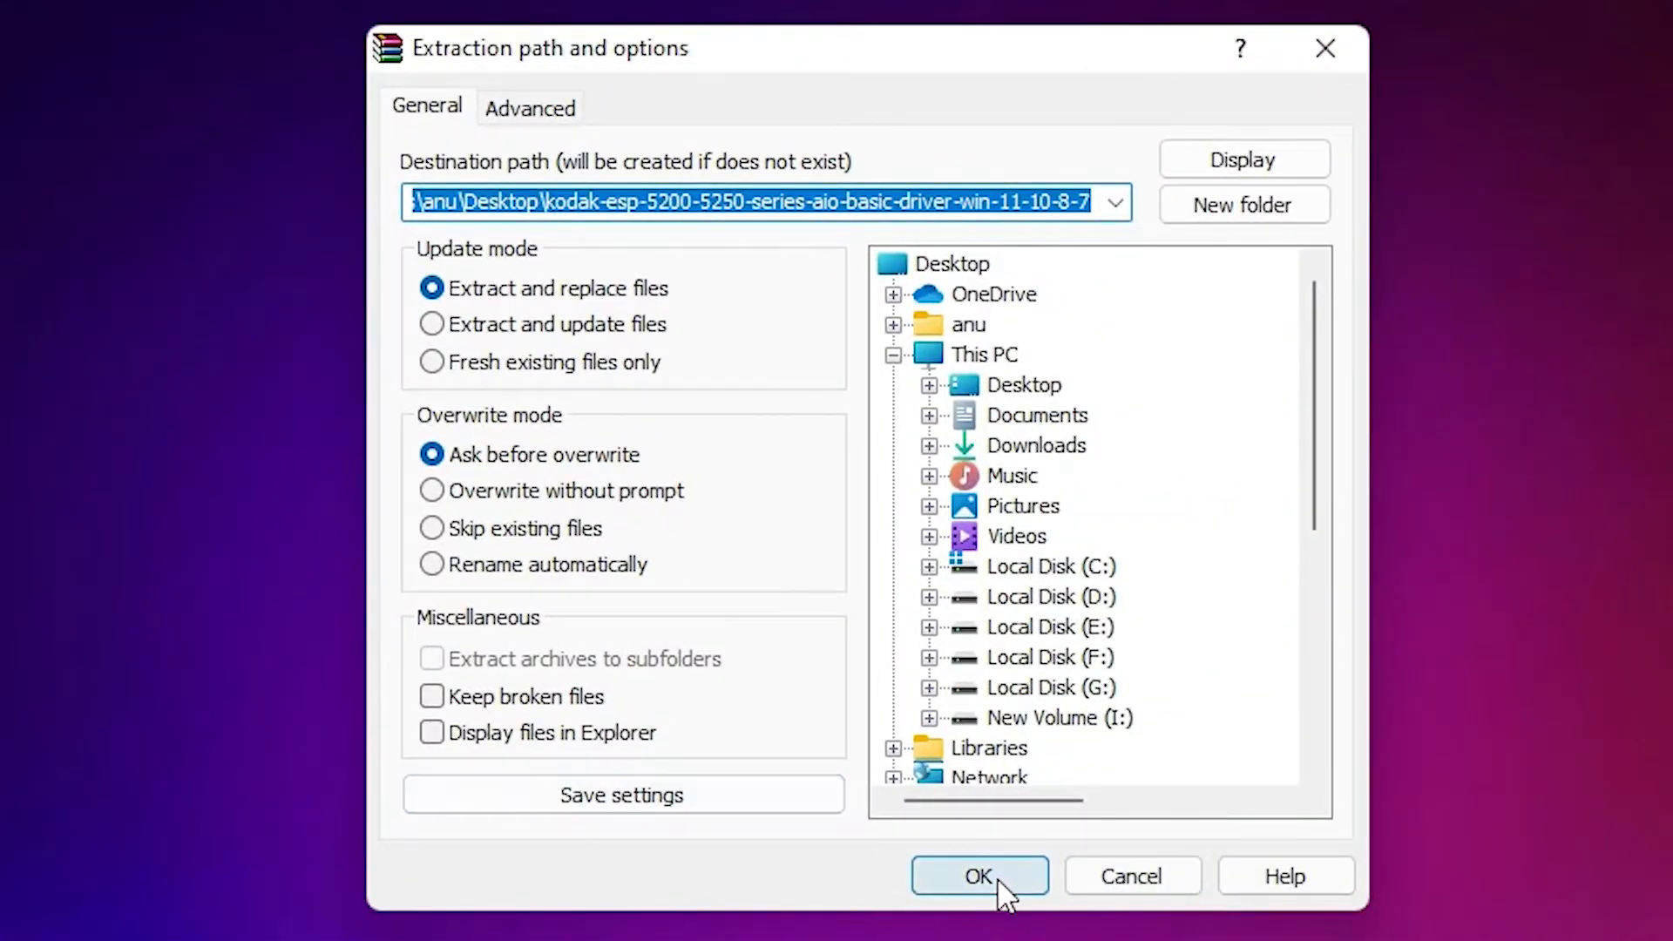
Step: Confirm extracting the Kodak driver archive to the Desktop kodak-esp-5200 folder
click(977, 876)
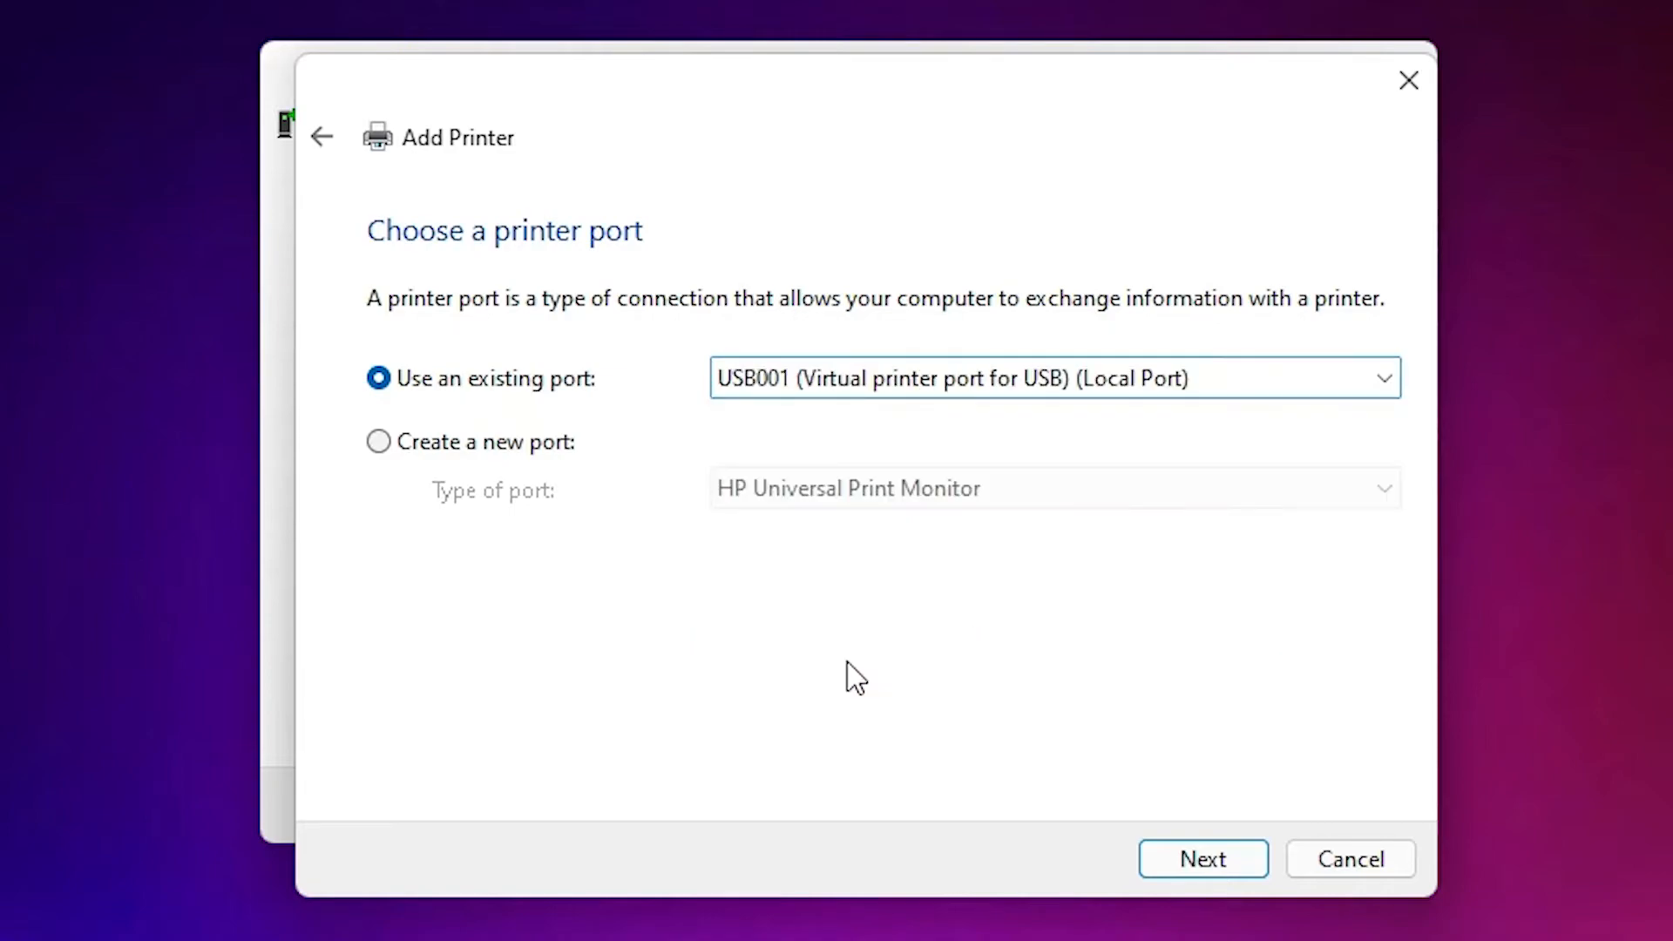
Step: Keep the USB001 port and load the EKIJ5000 driver file from disk
click(1202, 859)
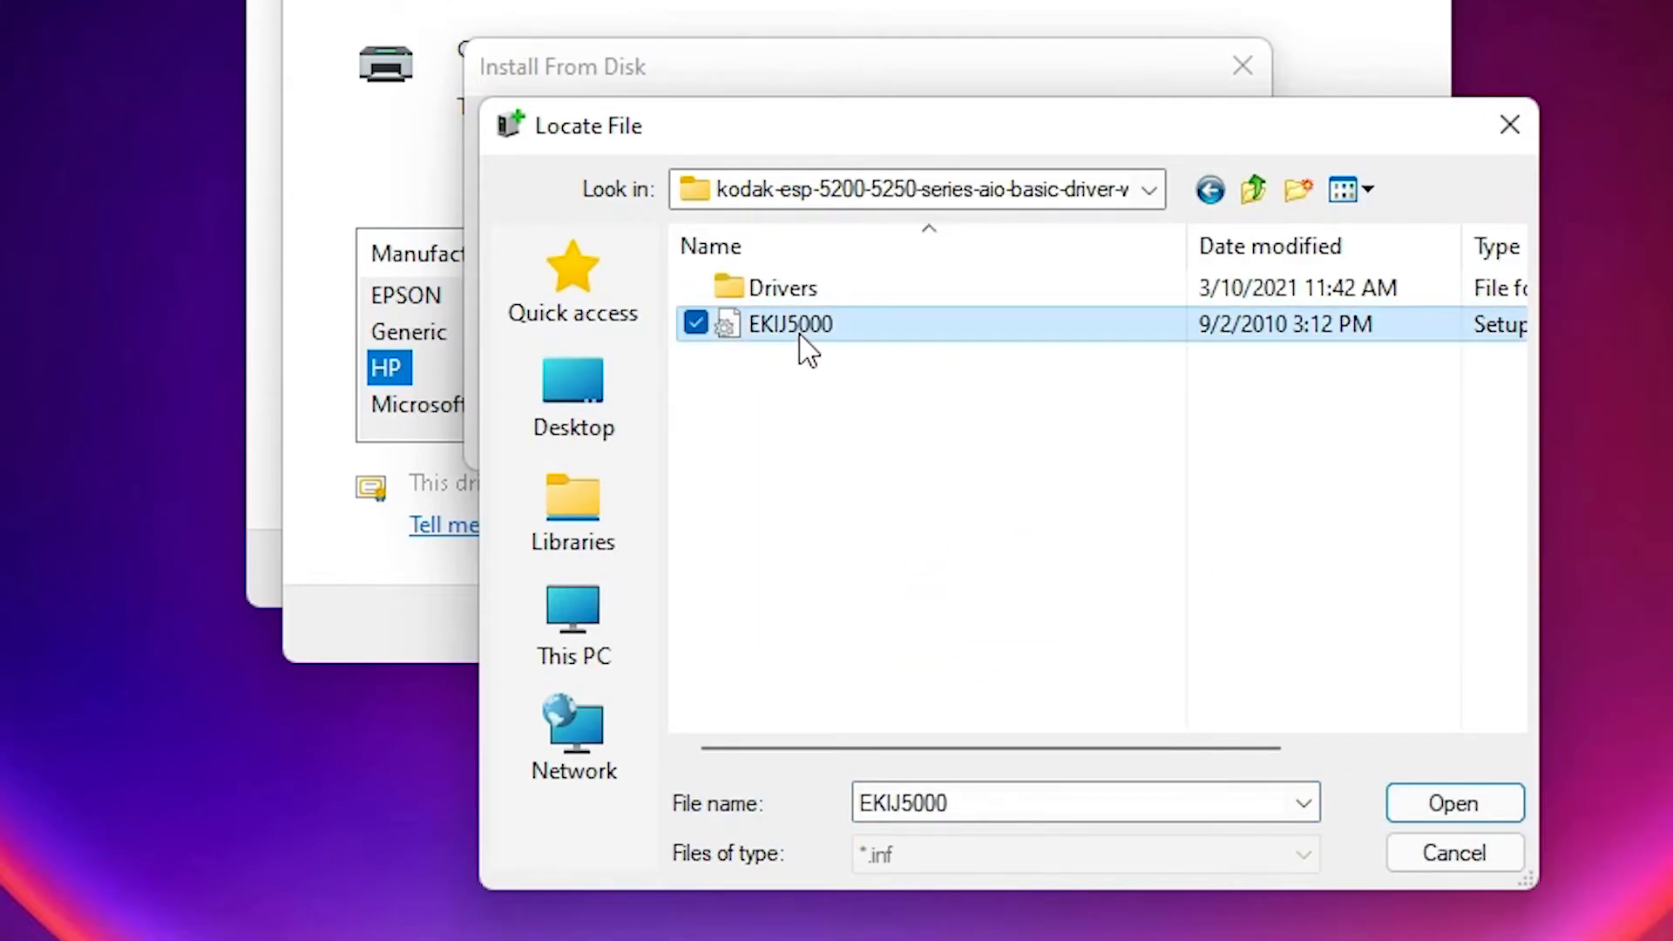
click(1453, 803)
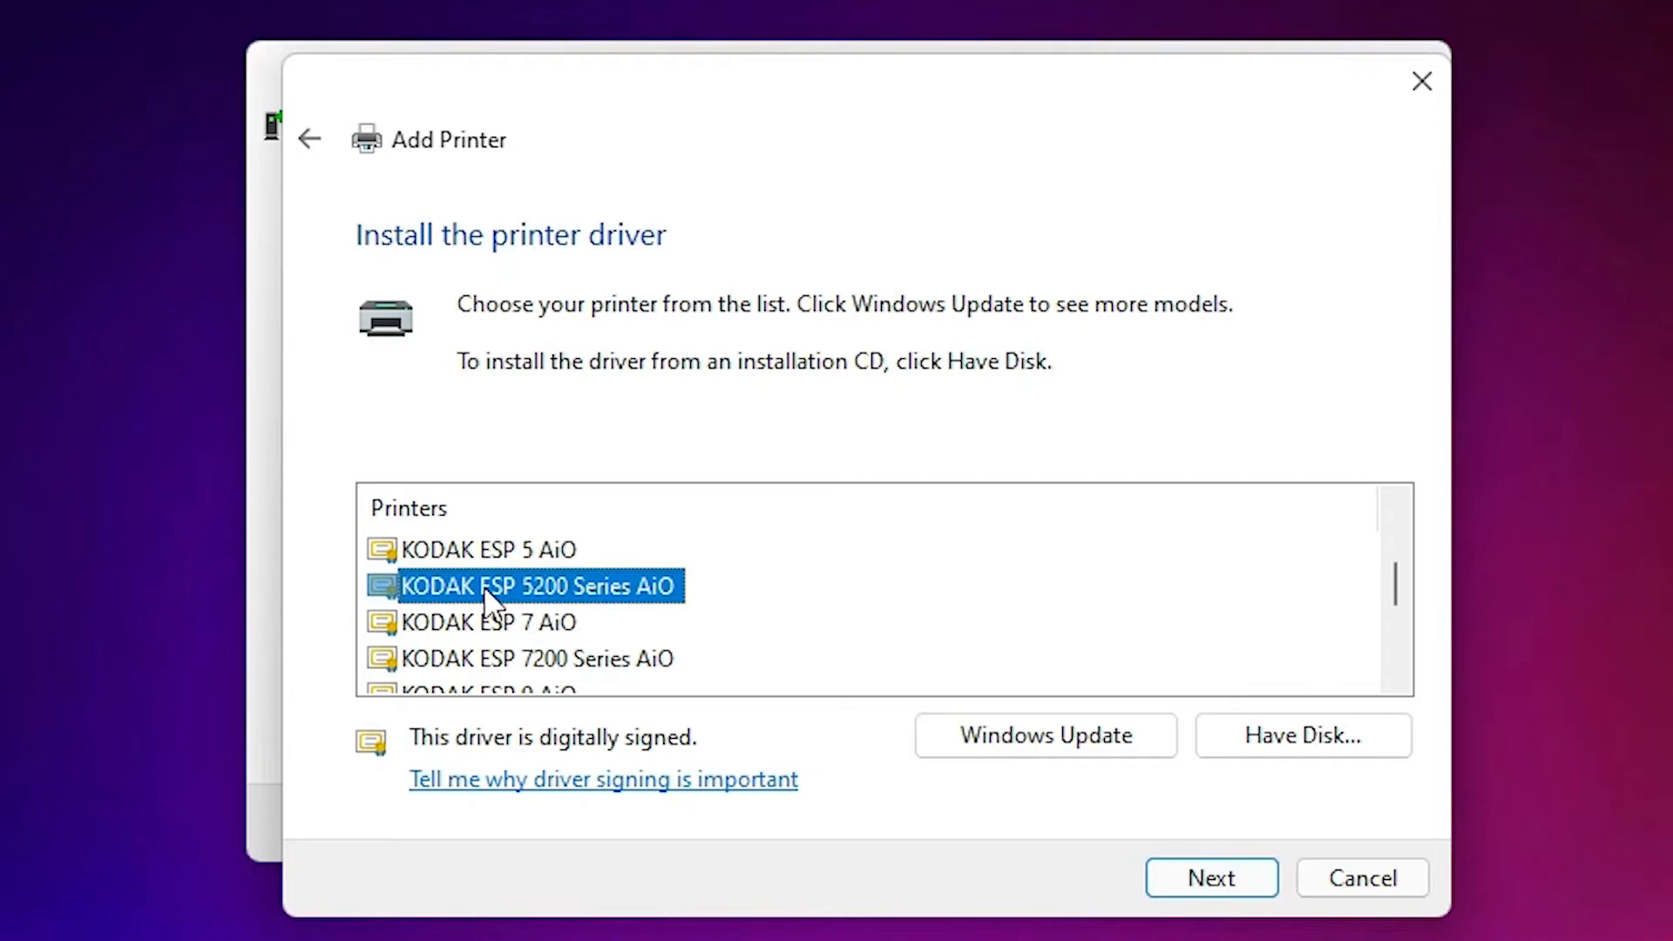
Step: Accept the KODAK ESP 5200 Series AiO driver from the Printers list
click(1210, 878)
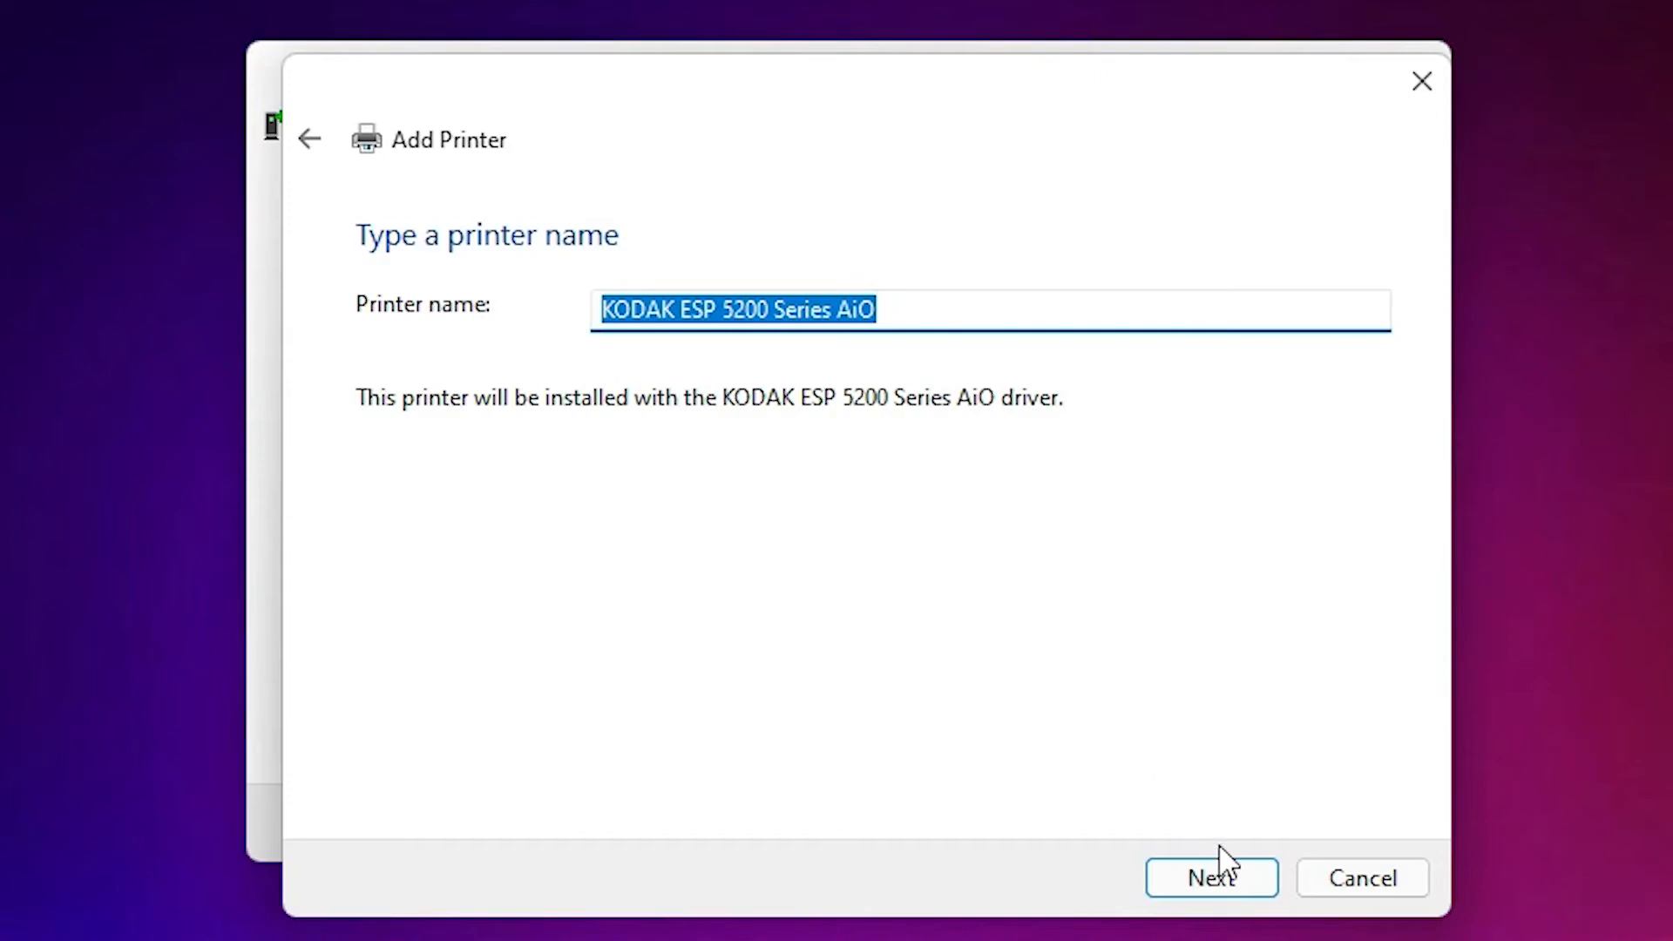
Step: Keep the default name KODAK ESP 5200 Series AiO and install the printer
click(1211, 878)
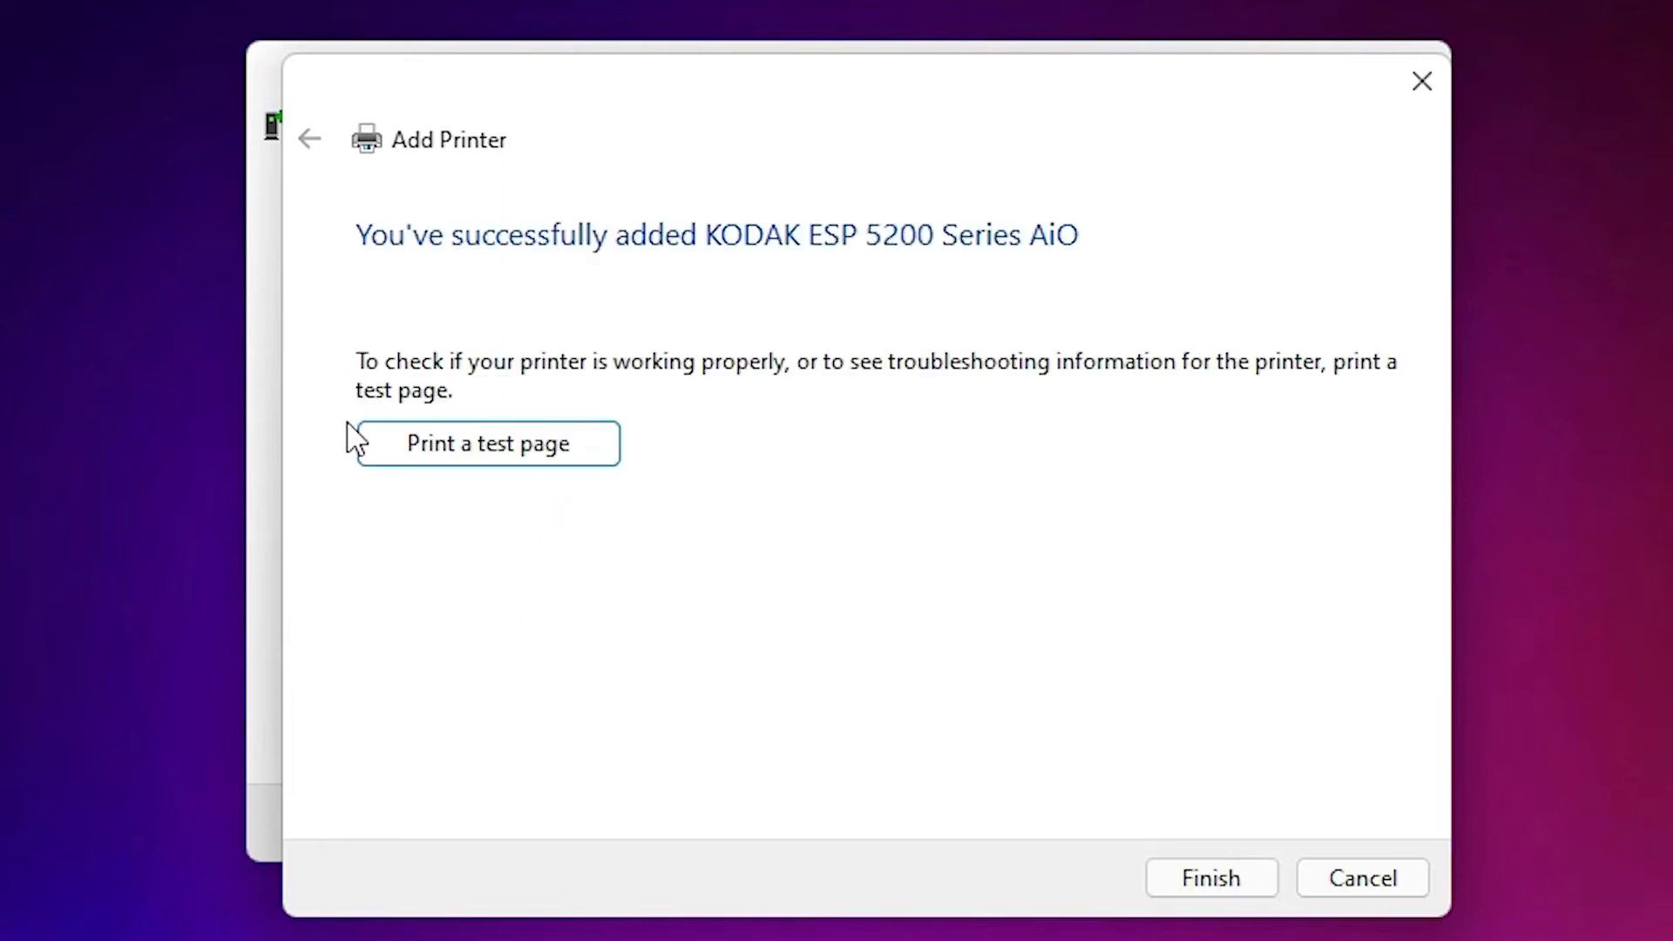